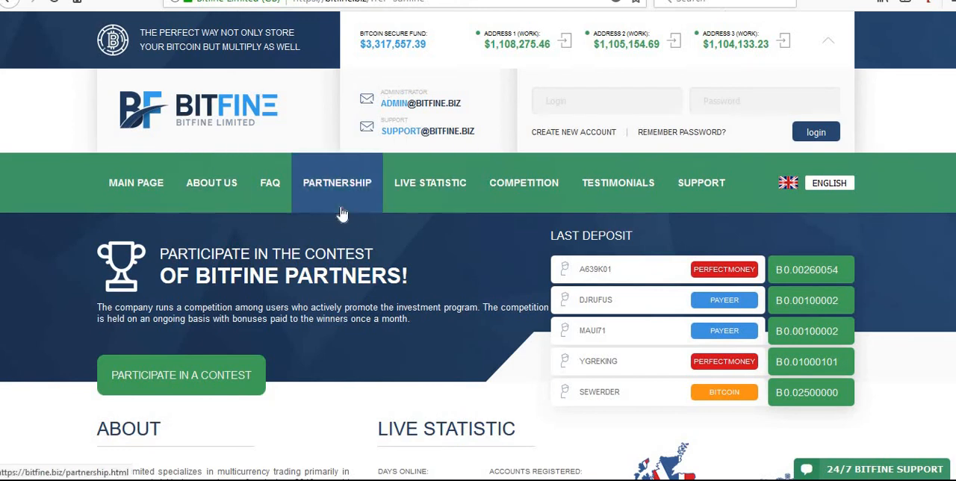
mouse_move(952, 101)
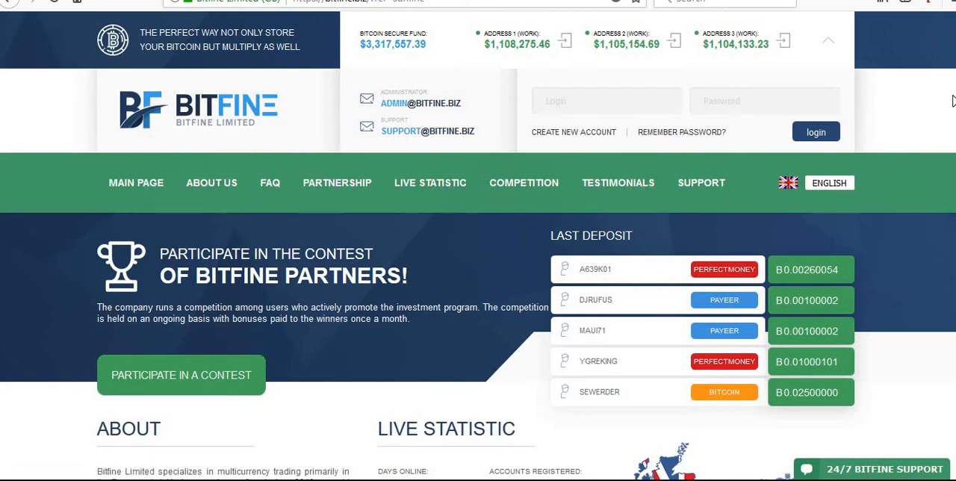
mouse_move(915, 165)
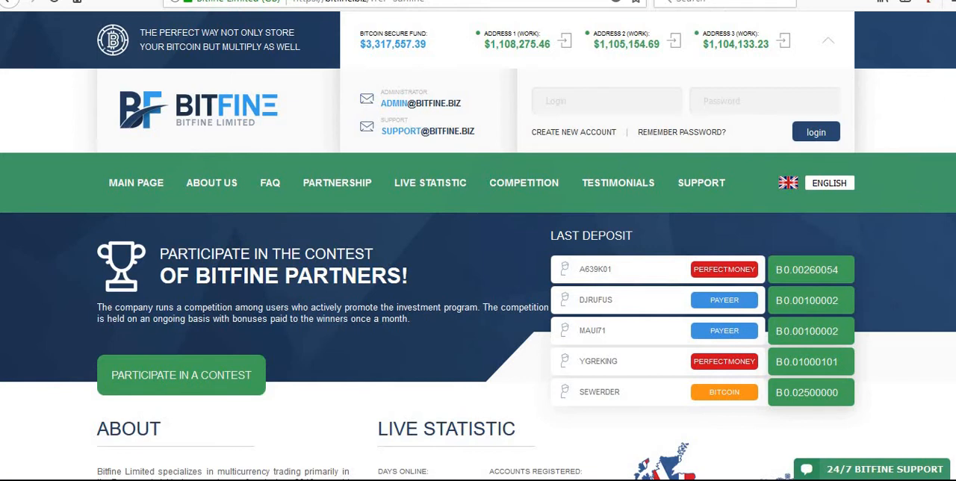
mouse_move(875, 147)
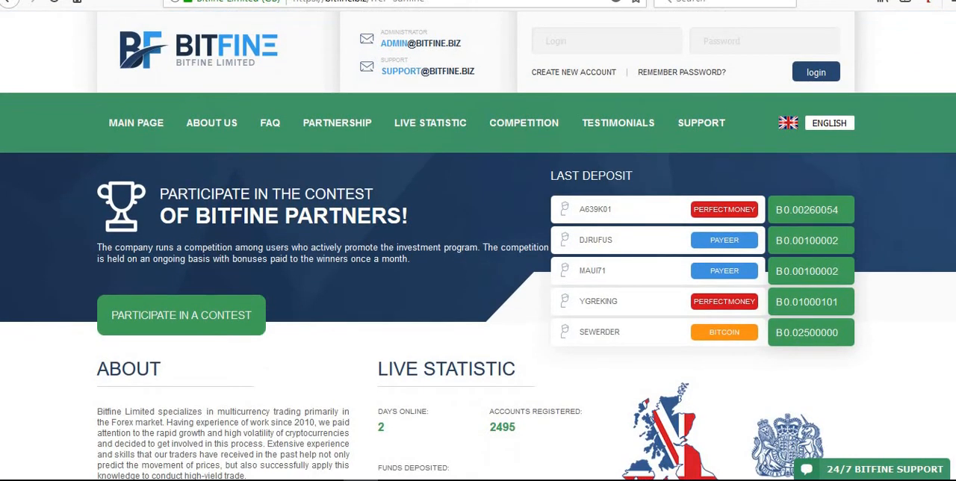
Step: Scroll the Bitfine homepage to the Investing Plans and open the 24/7 support chat
scroll("down", 3)
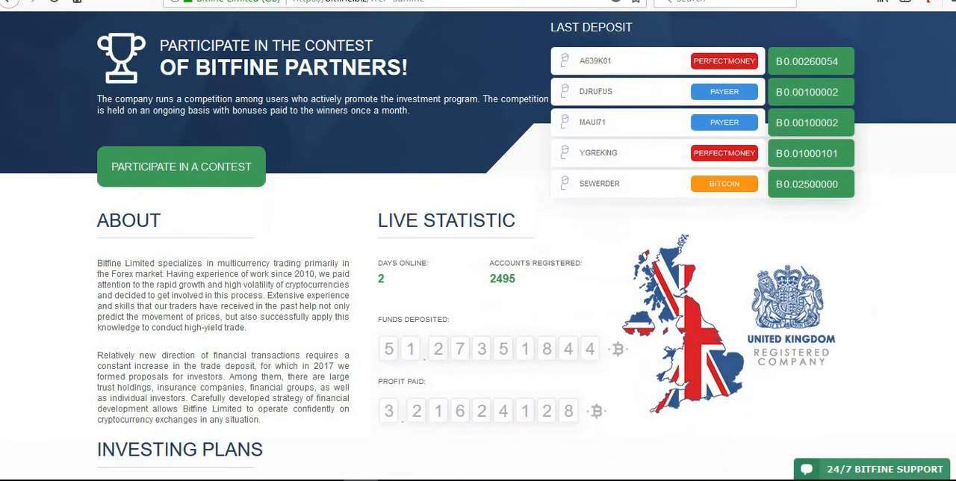
scroll("up", 3)
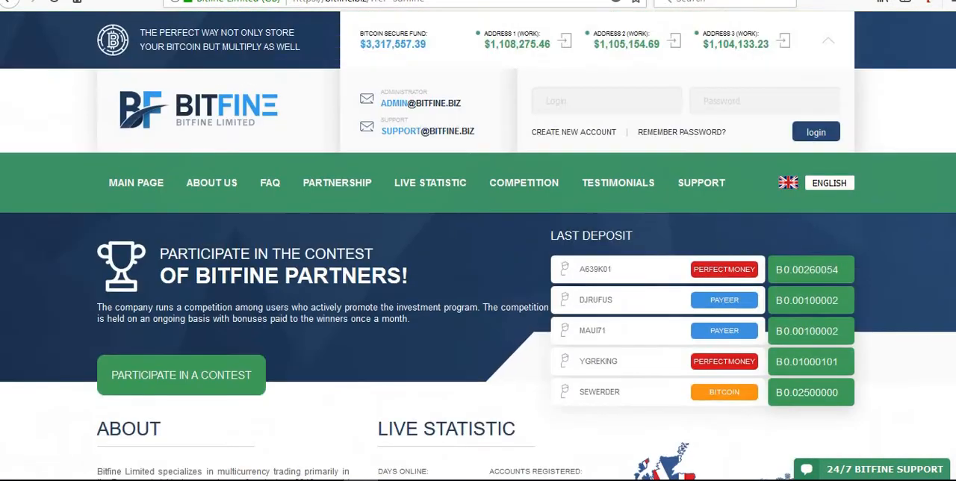
mouse_move(841, 341)
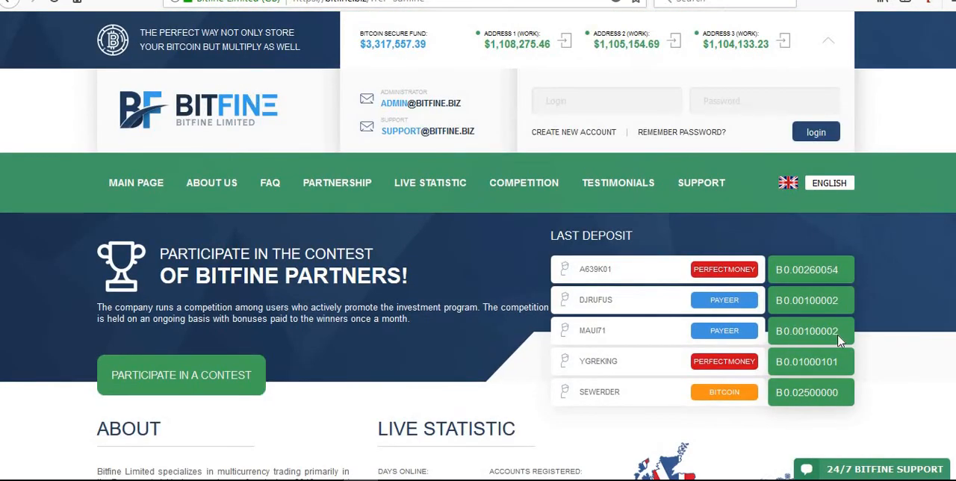
scroll("down", 3)
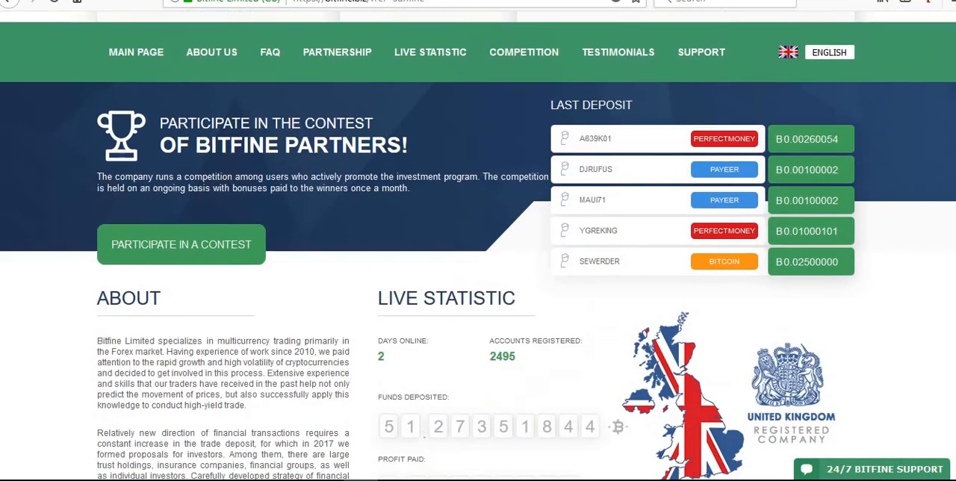
scroll("down", 3)
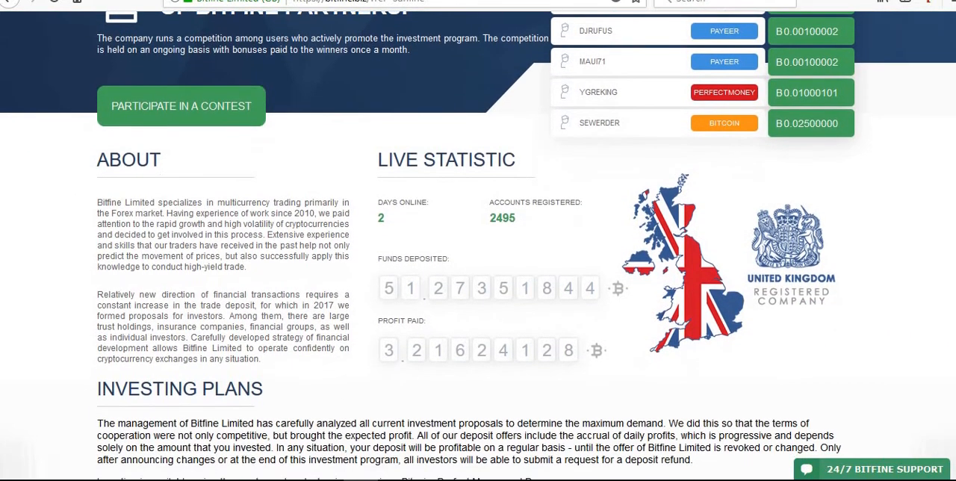
scroll("down", 3)
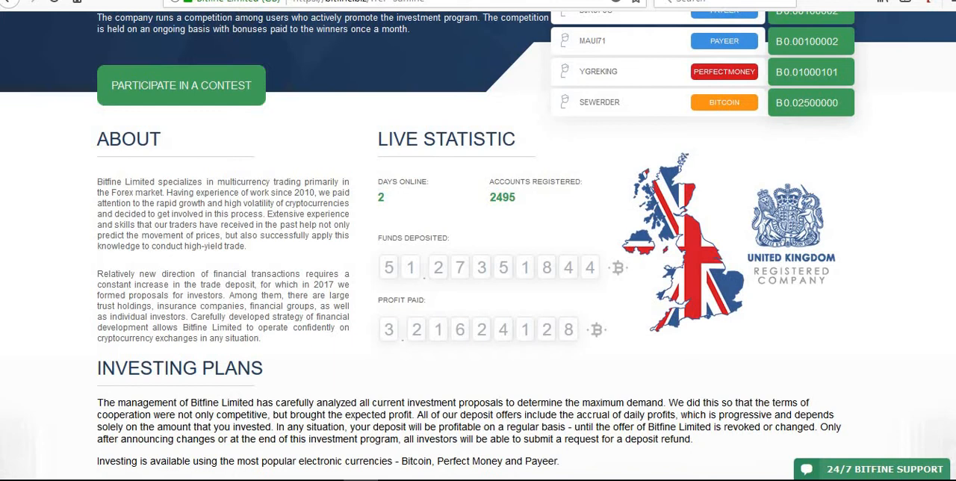
mouse_move(397, 204)
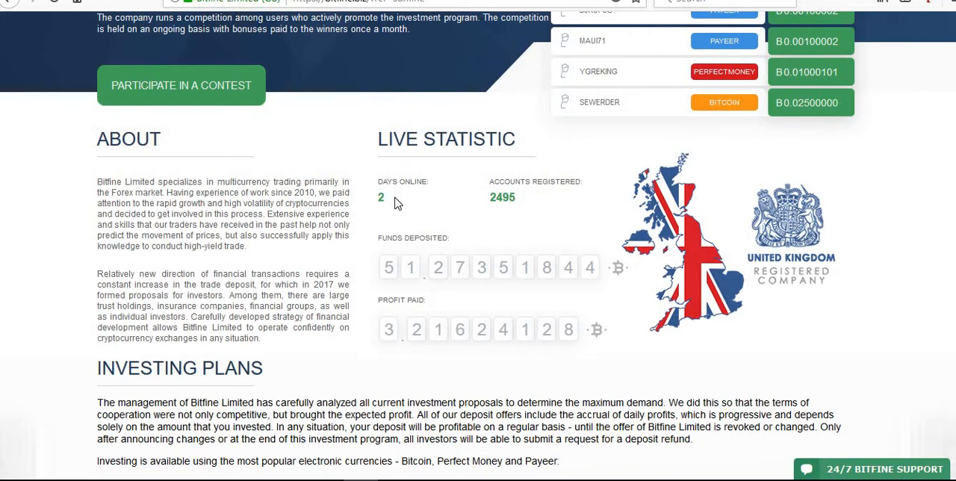
mouse_move(397, 204)
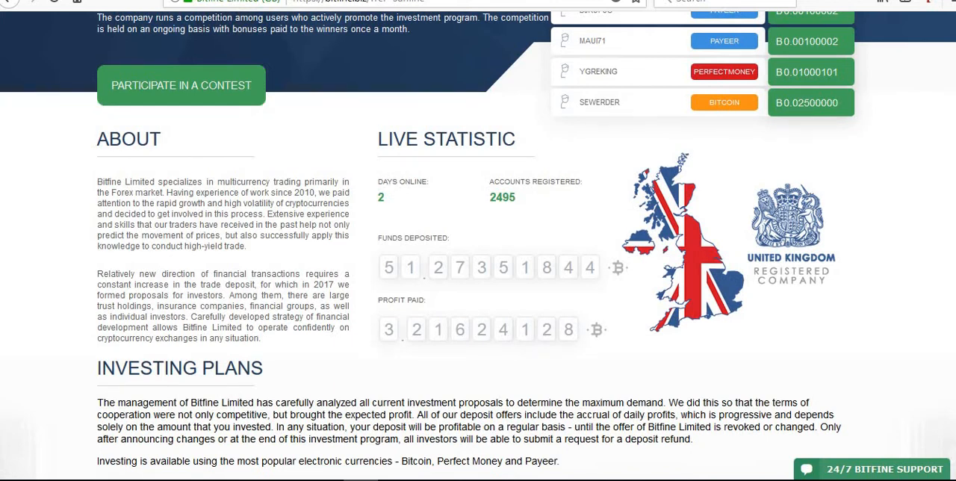
scroll("down", 3)
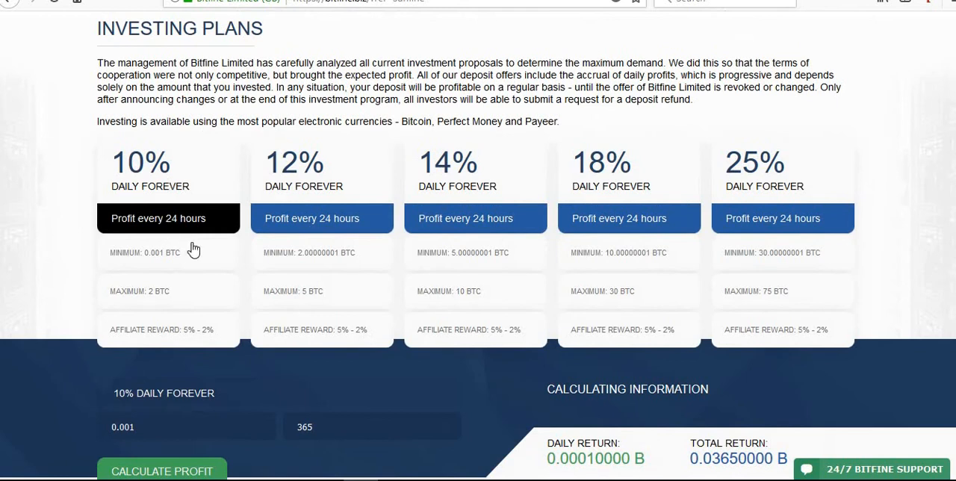
mouse_move(563, 179)
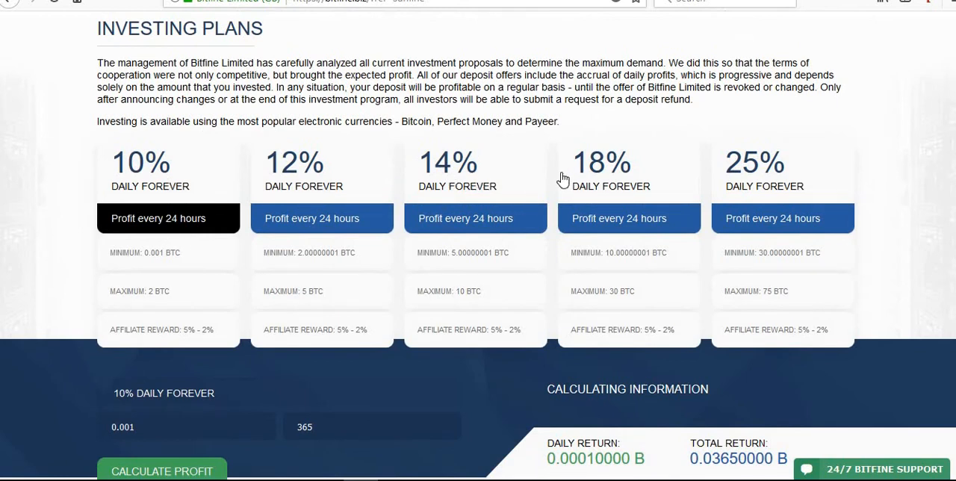
mouse_move(908, 463)
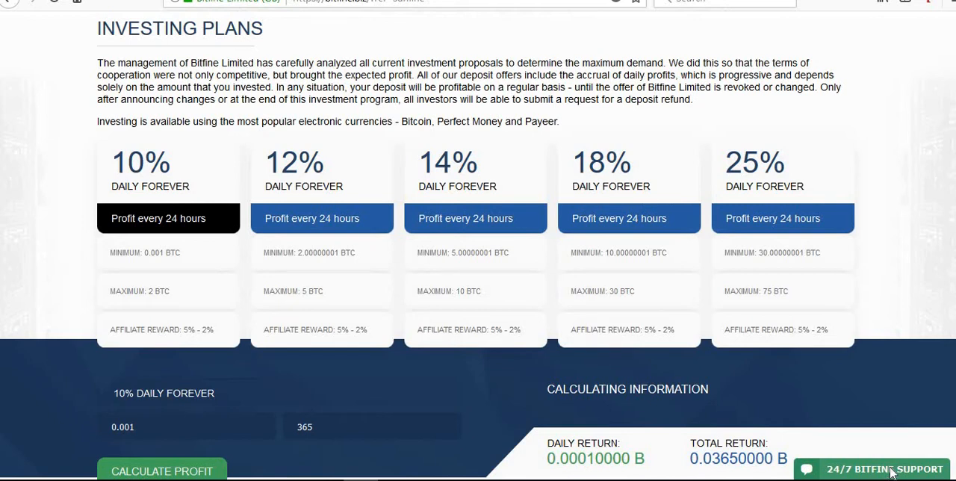
left_click(871, 469)
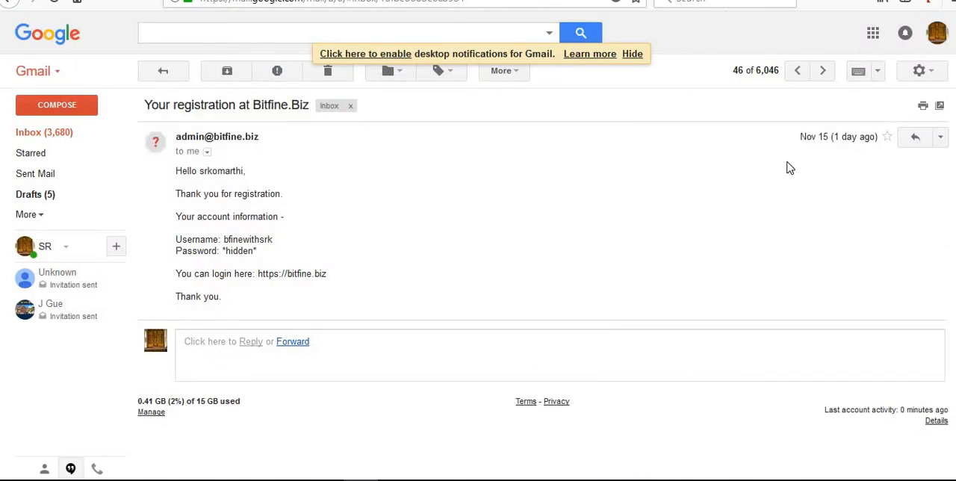
Step: Highlight the received date of the 'Your registration at Bitfine.Biz' email
double_click(838, 137)
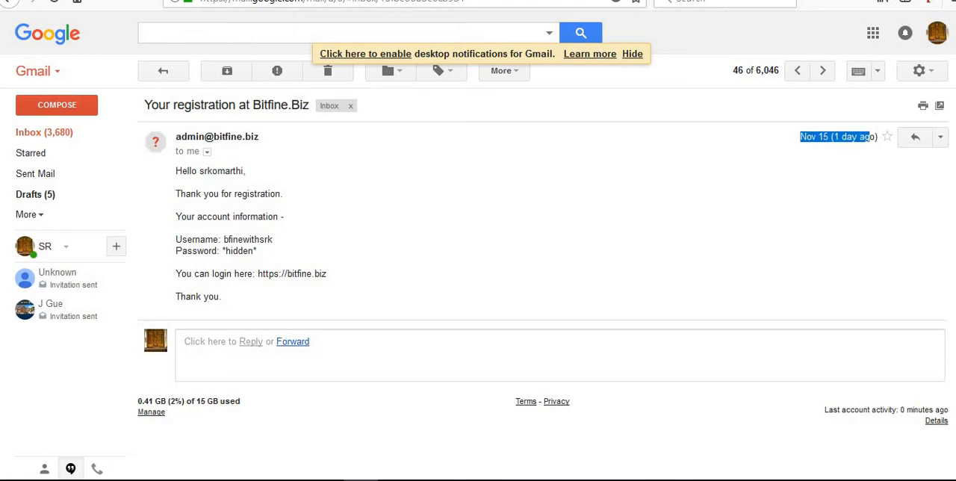
left_click(292, 274)
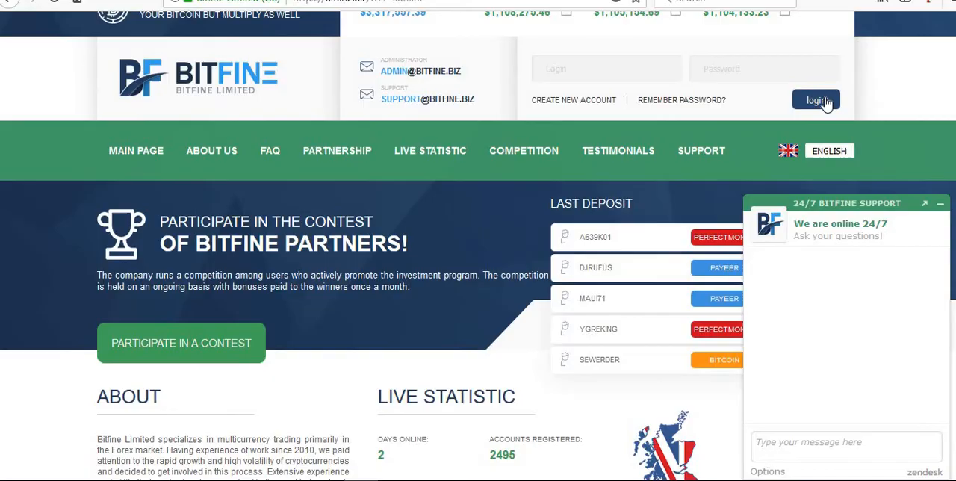
Step: Dismiss the missing-username alert, then log in with the username and password
left_click(816, 100)
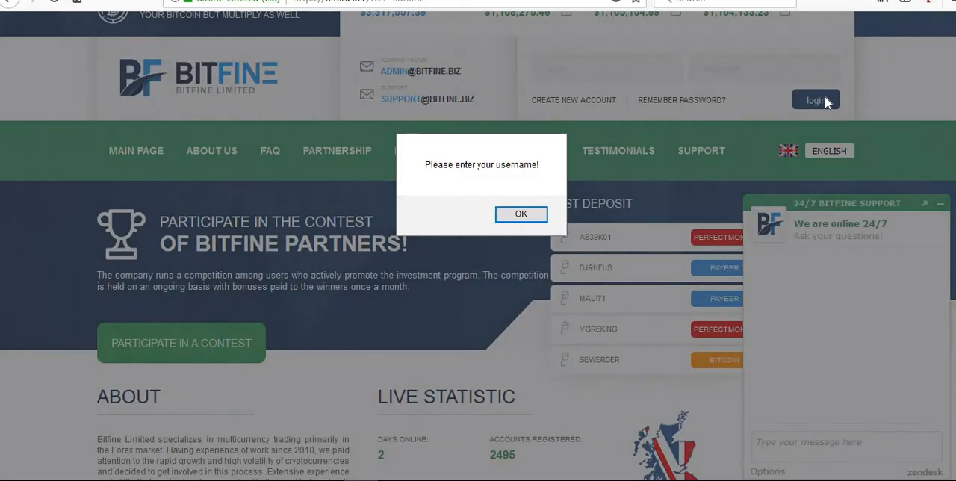
left_click(521, 214)
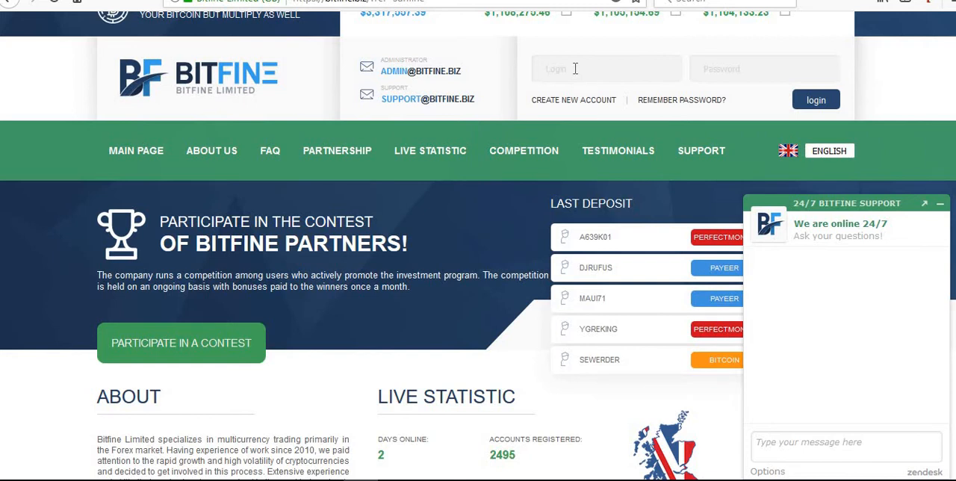
type("bf")
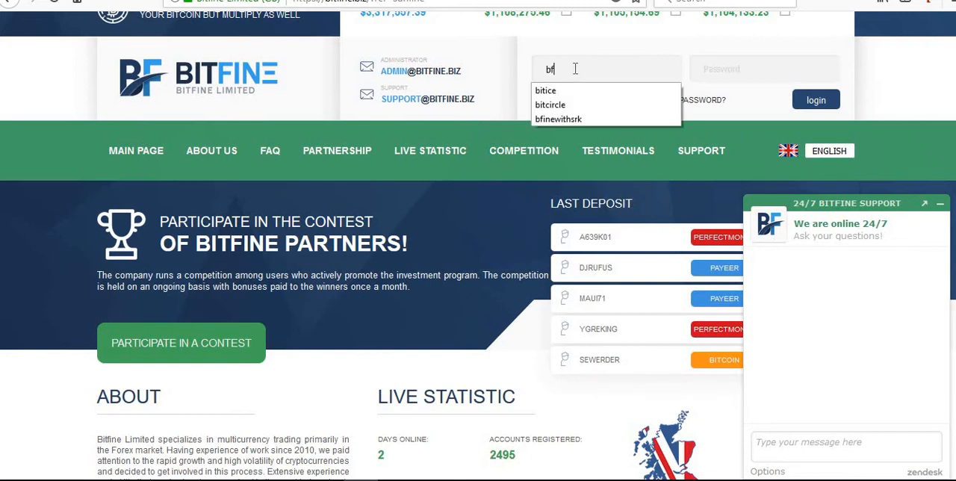
type("inewithsrk")
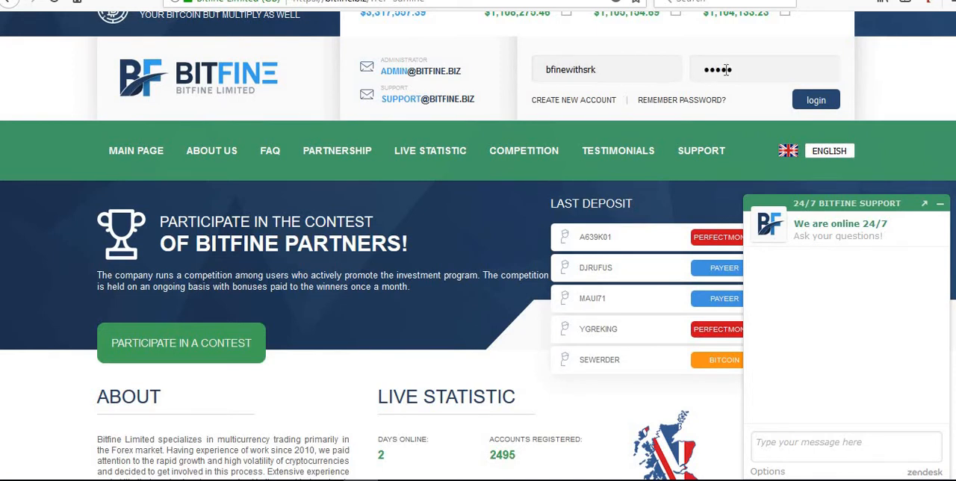
type("••")
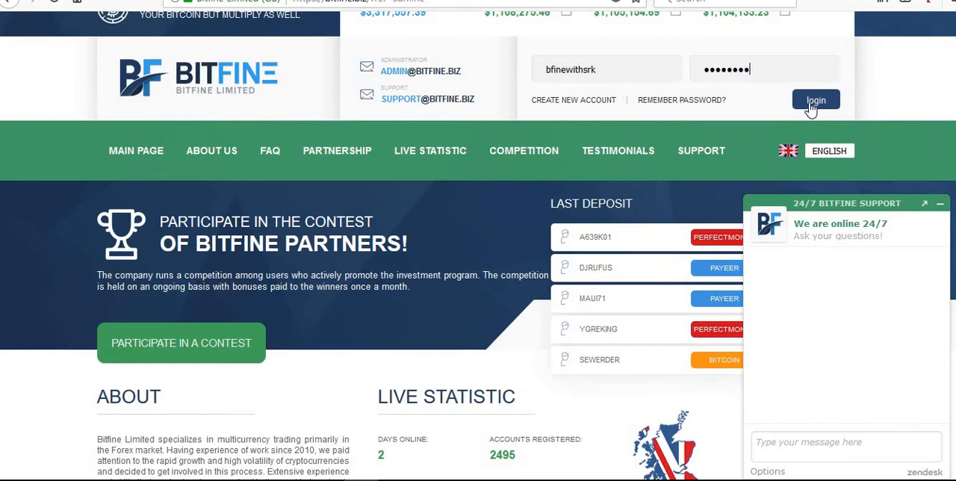
left_click(816, 100)
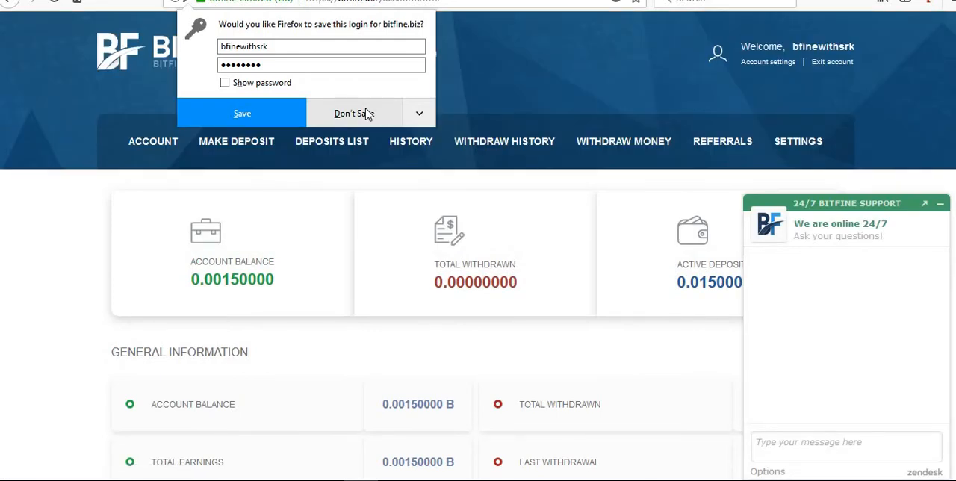
Step: Decline saving the login, minimize the support chat, and select the 0.00150000 balance
left_click(353, 113)
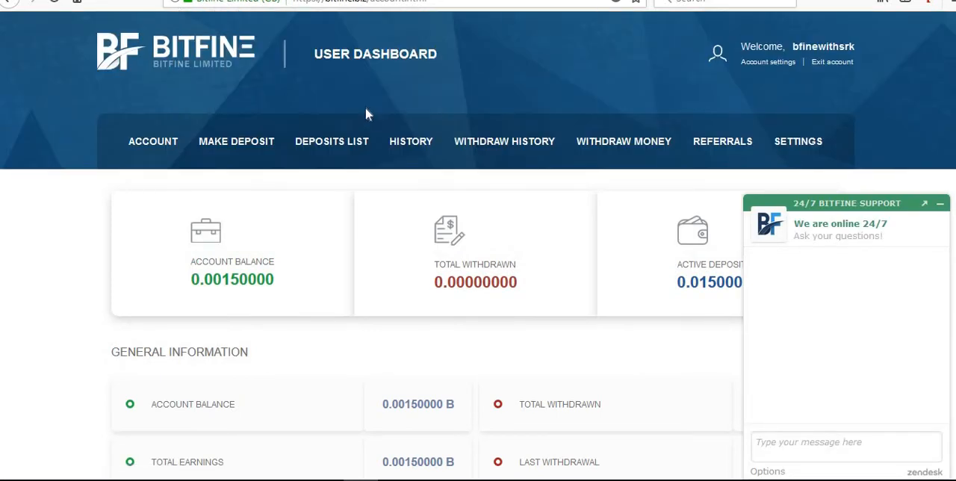
mouse_move(182, 284)
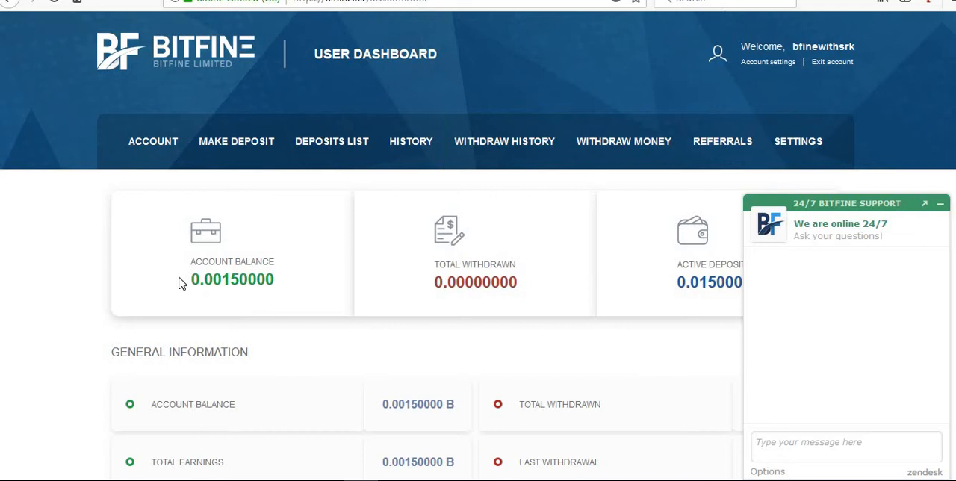
mouse_move(945, 212)
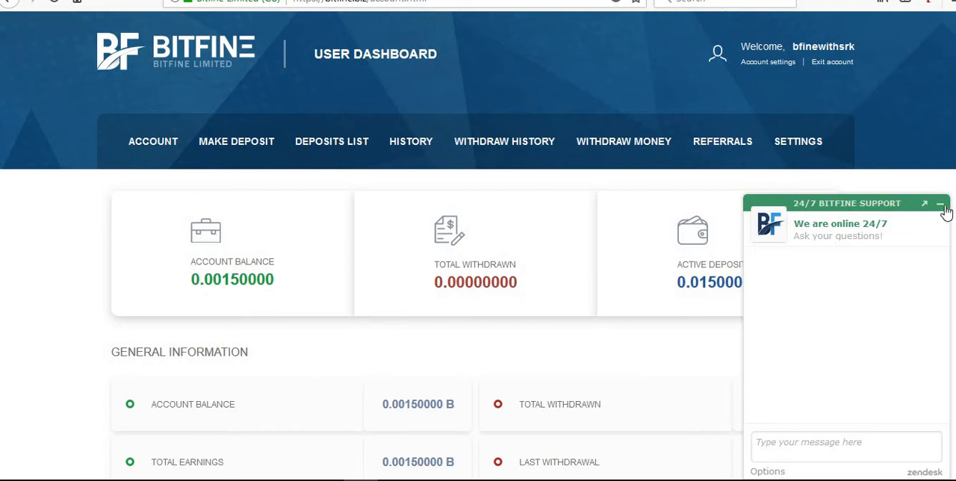
left_click(939, 203)
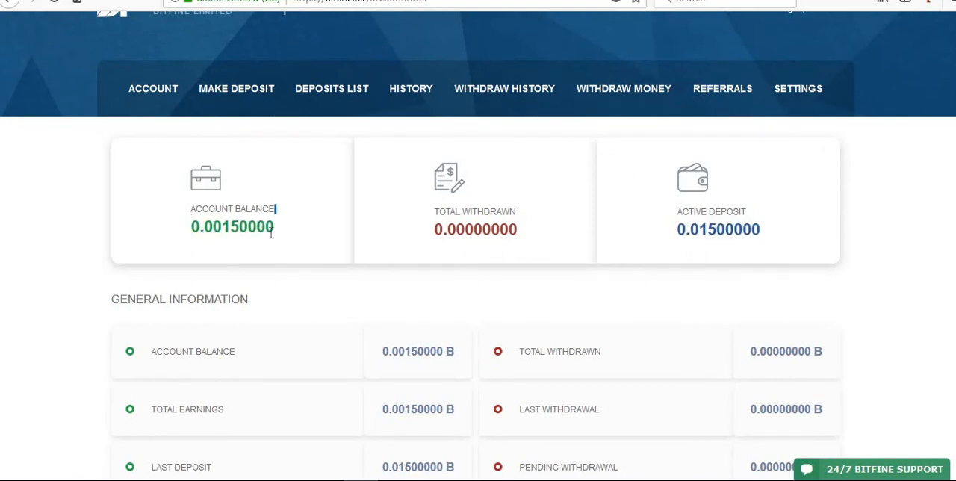
double_click(232, 226)
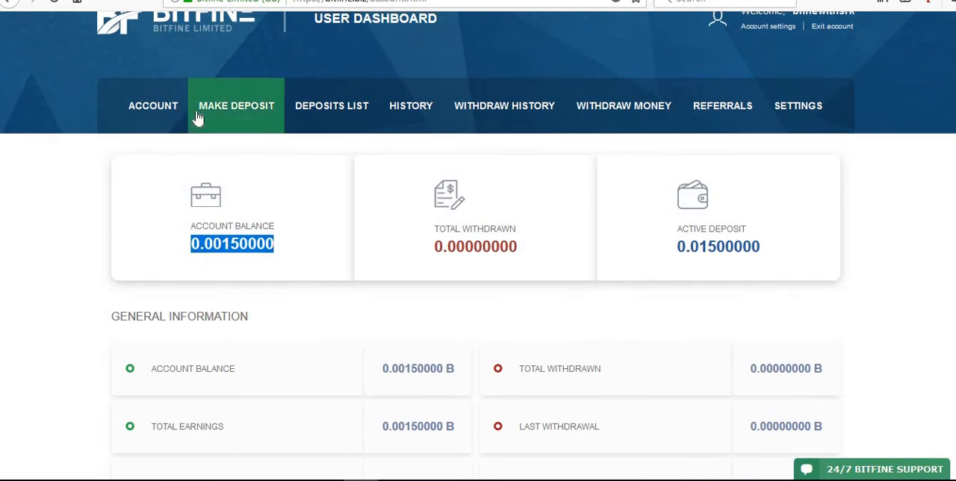
mouse_move(578, 266)
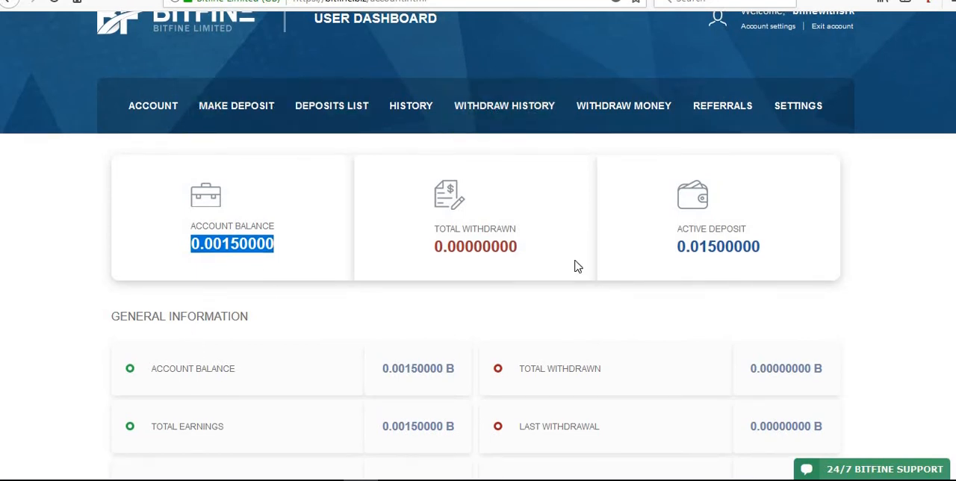
mouse_move(594, 108)
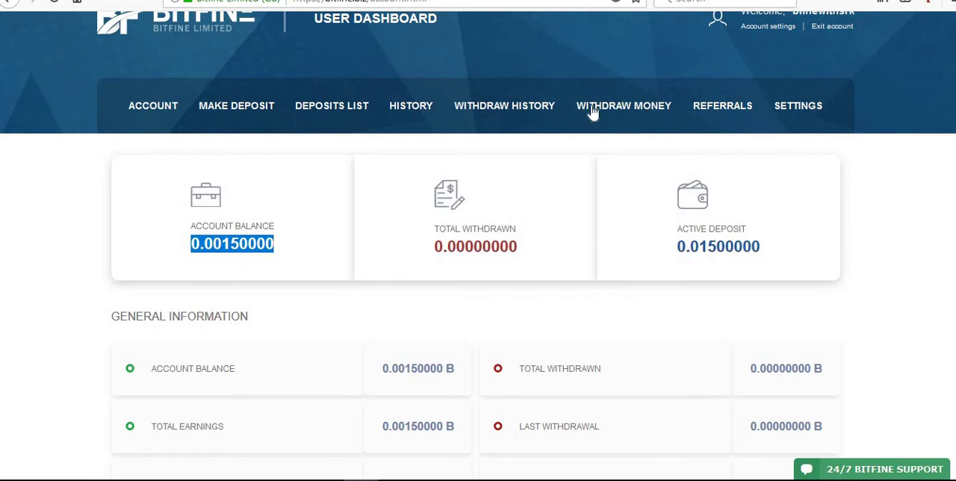
Step: Open the Withdraw Money page and enter 0.0015 as the withdrawal amount
left_click(624, 105)
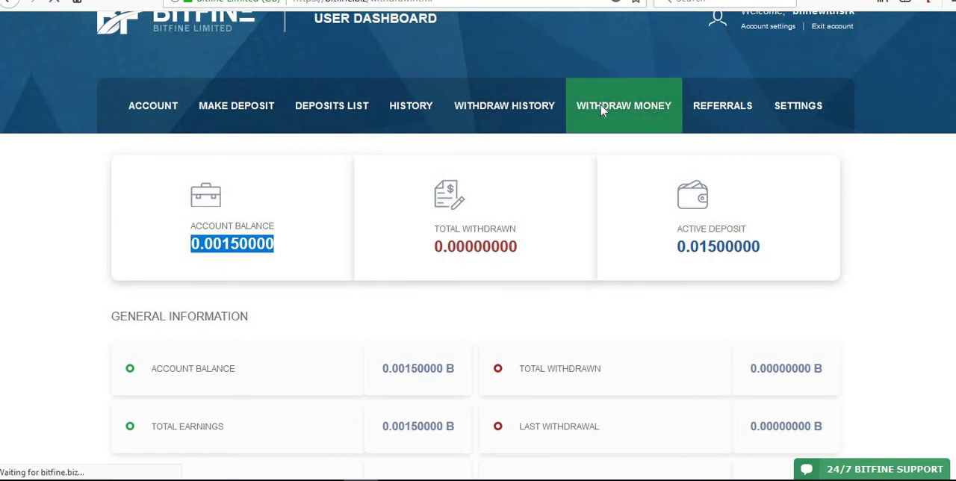
left_click(623, 106)
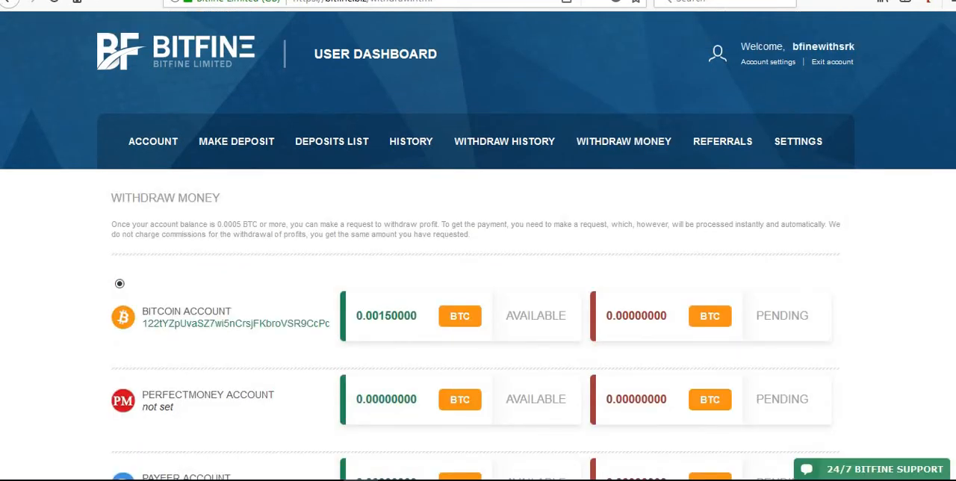
scroll("down", 3)
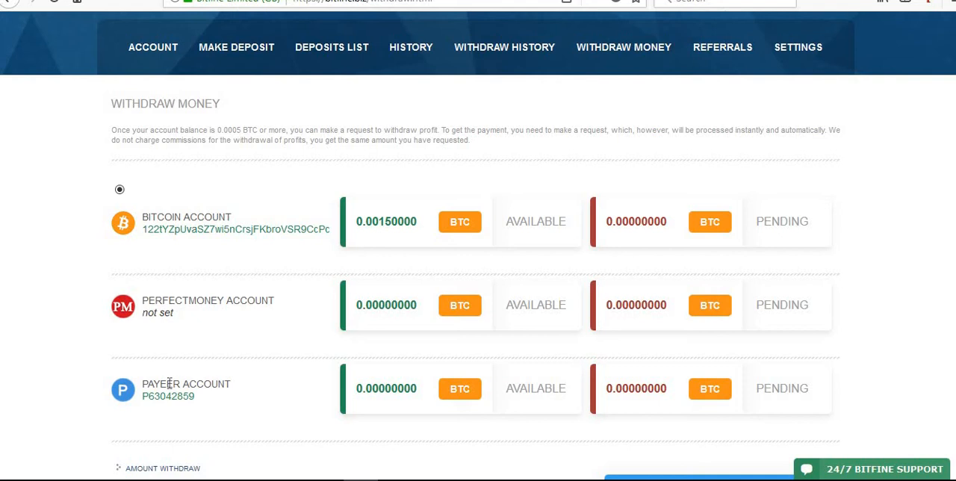
mouse_move(703, 168)
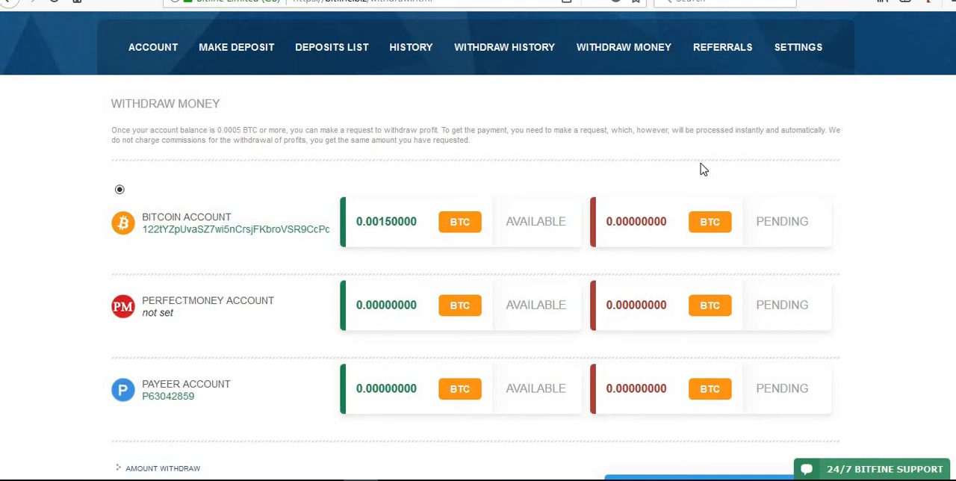
mouse_move(512, 209)
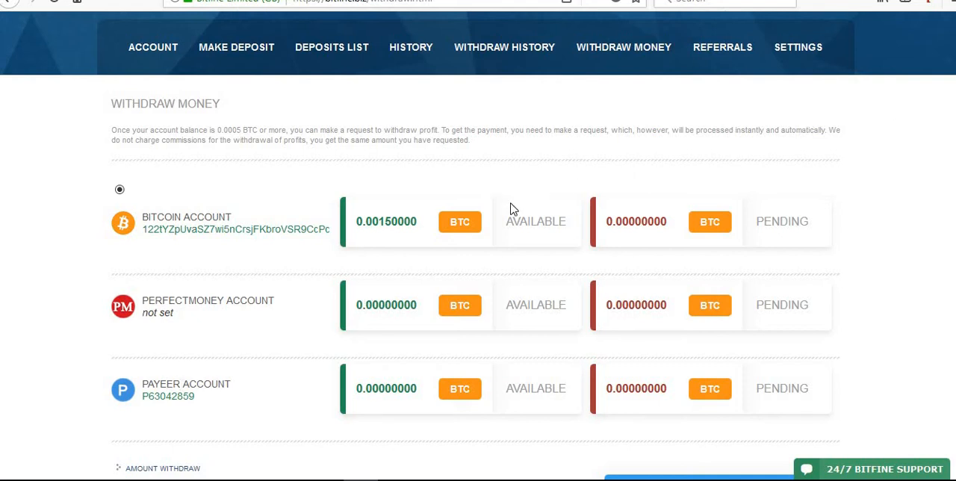
mouse_move(359, 226)
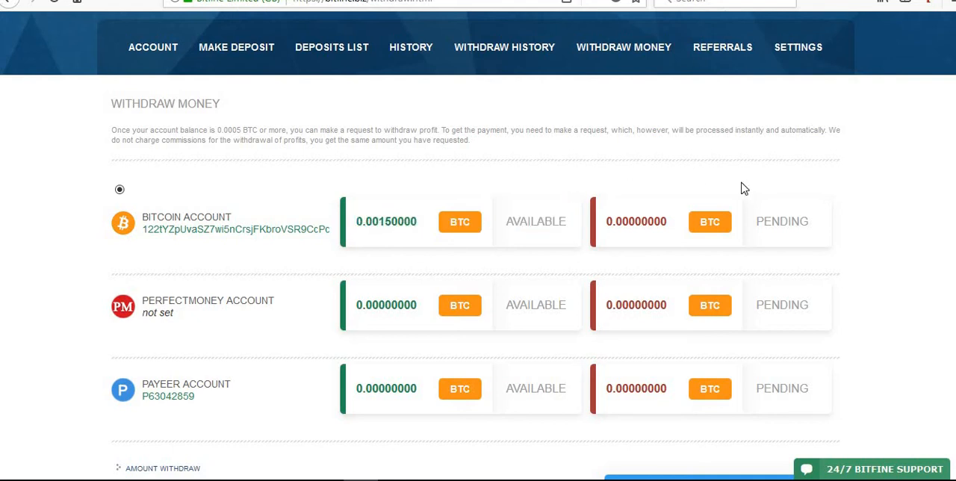
mouse_move(544, 238)
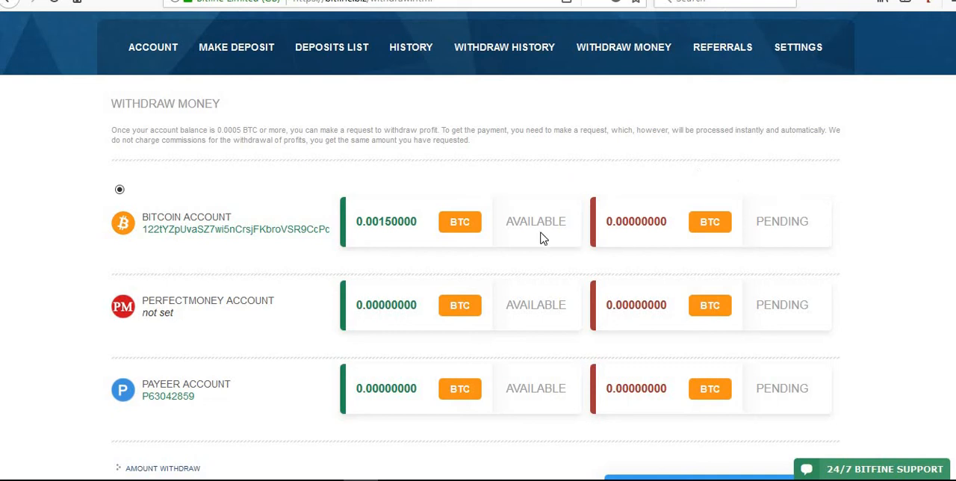
scroll("down", 3)
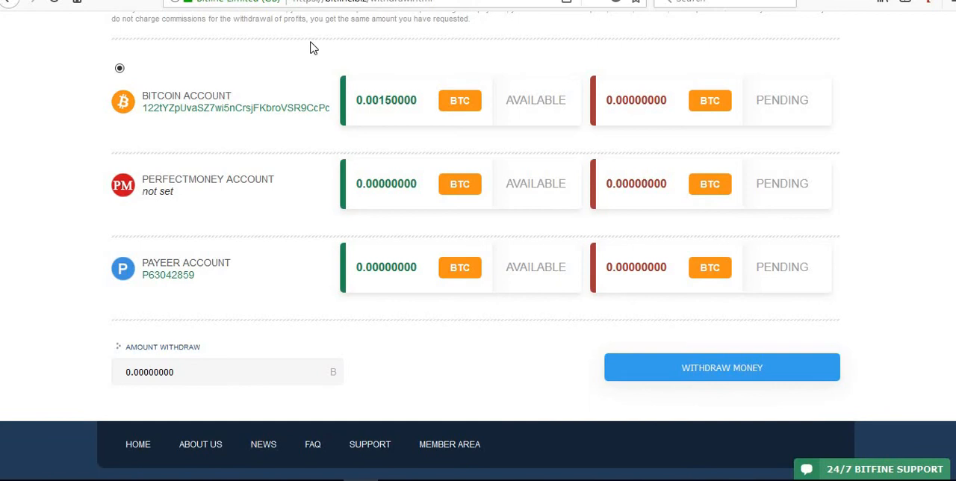
mouse_move(194, 345)
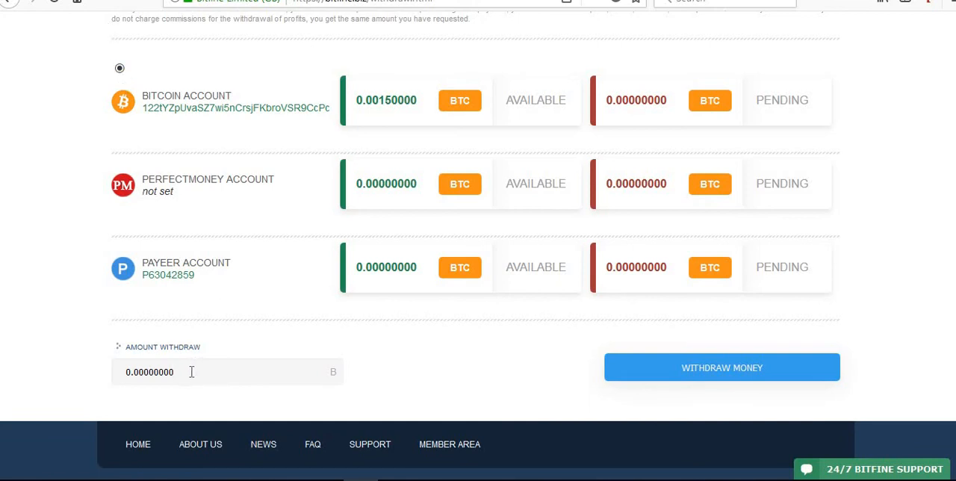
type("0.0015")
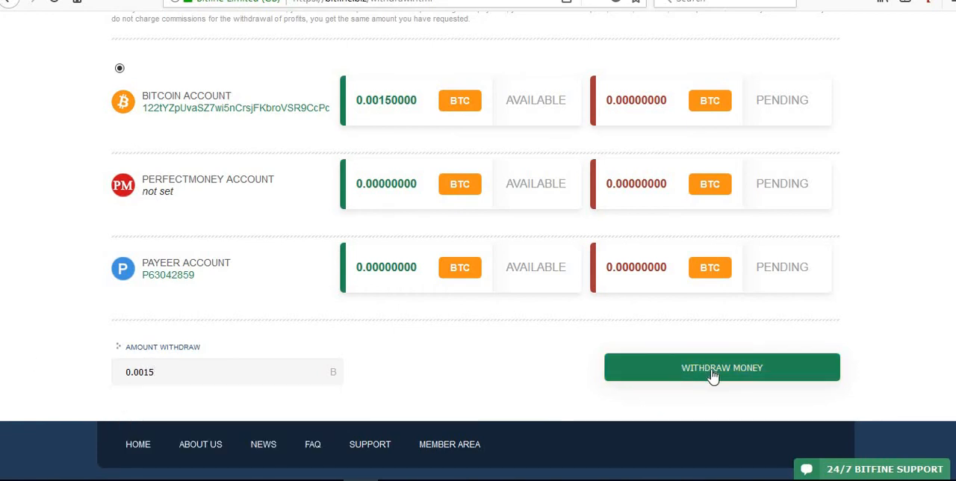
Step: Submit and confirm the 0.0015 BTC withdrawal request until it is processed
left_click(722, 367)
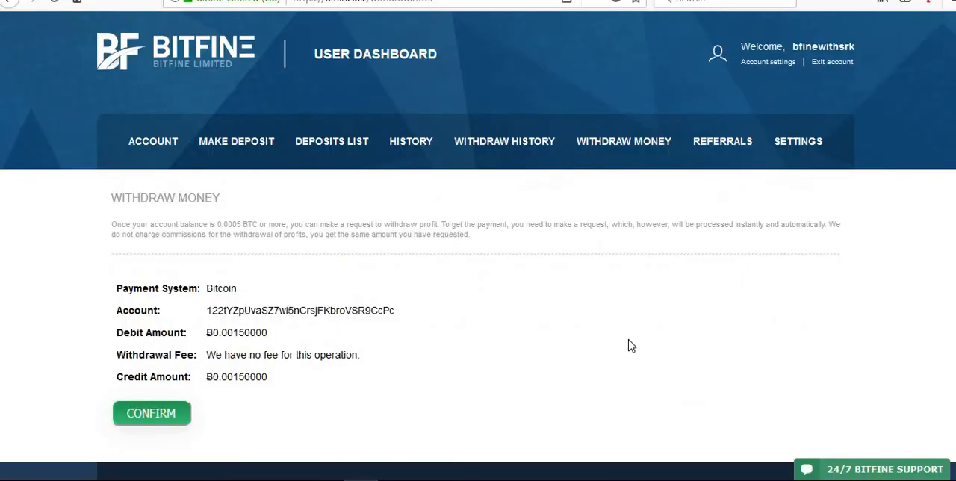
left_click(151, 413)
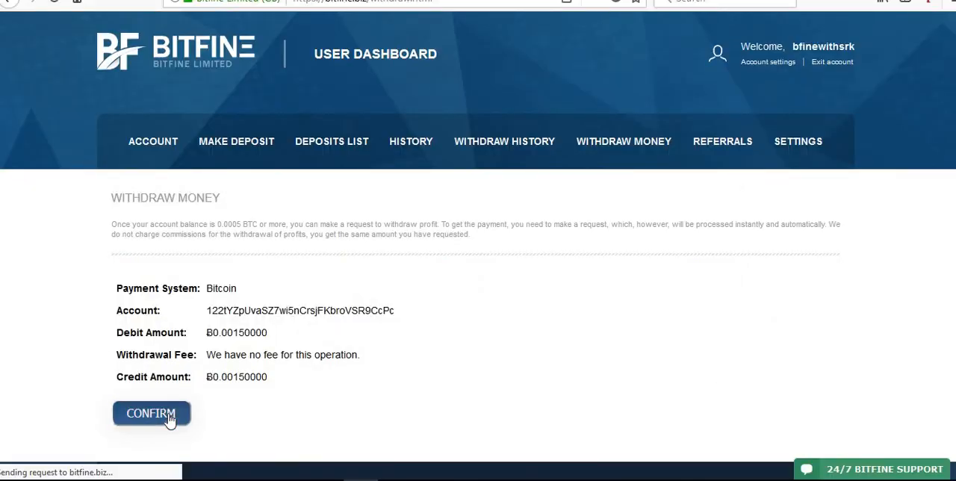
left_click(151, 414)
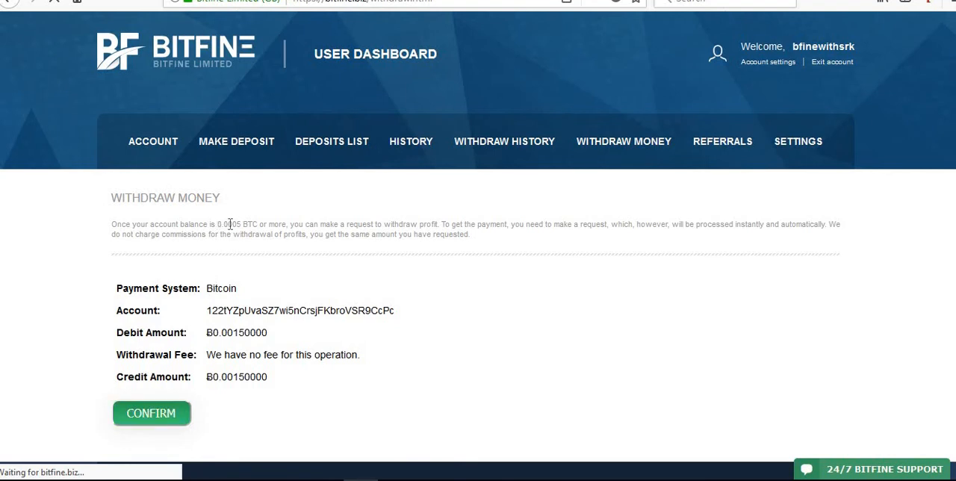
double_click(235, 224)
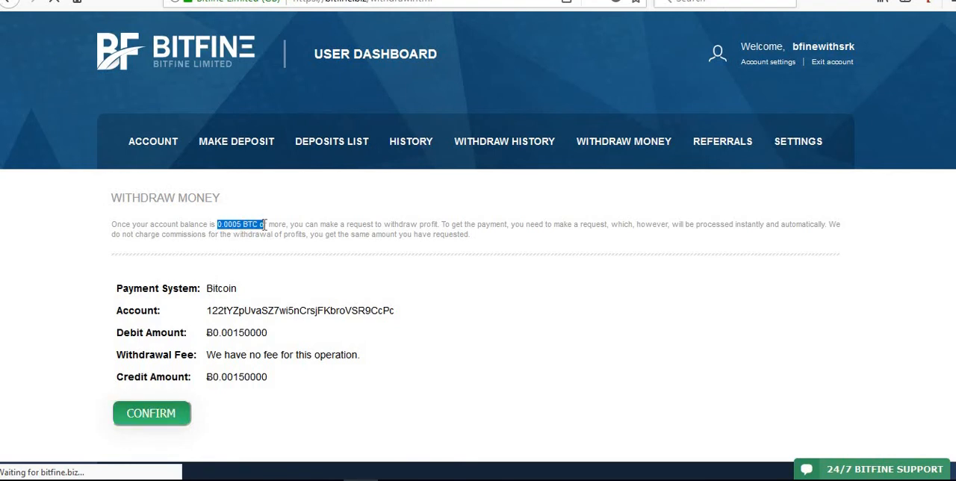
mouse_move(68, 231)
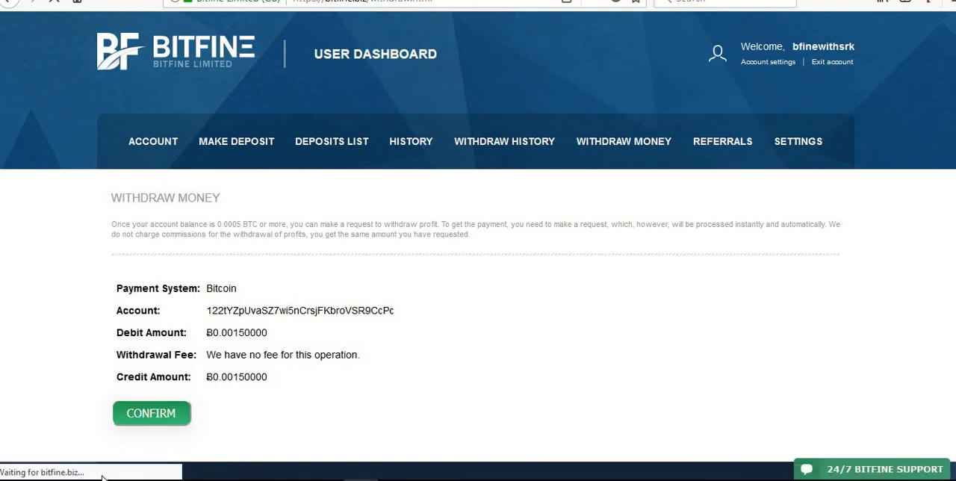
mouse_move(117, 465)
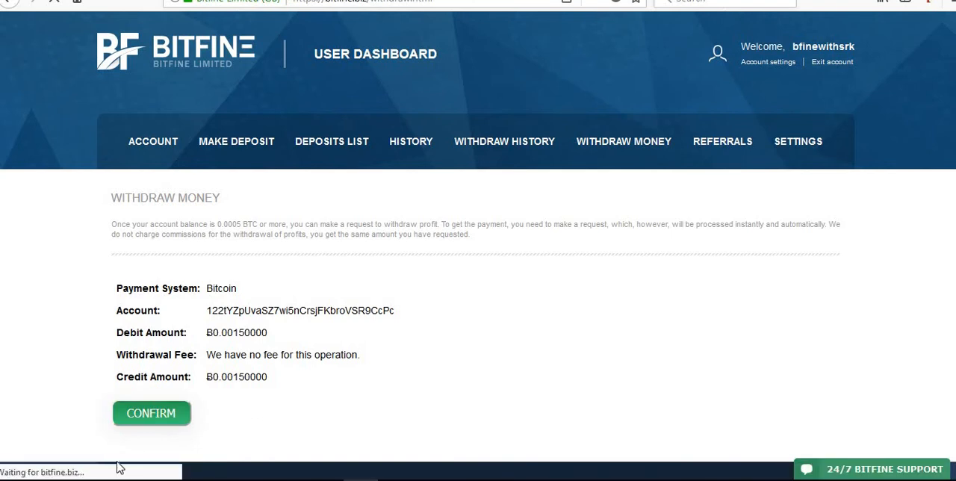
mouse_move(314, 428)
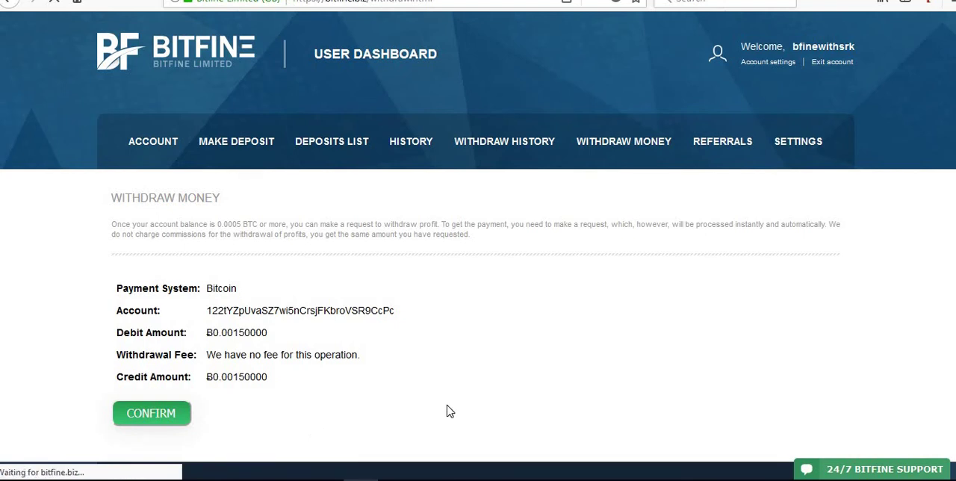
mouse_move(374, 216)
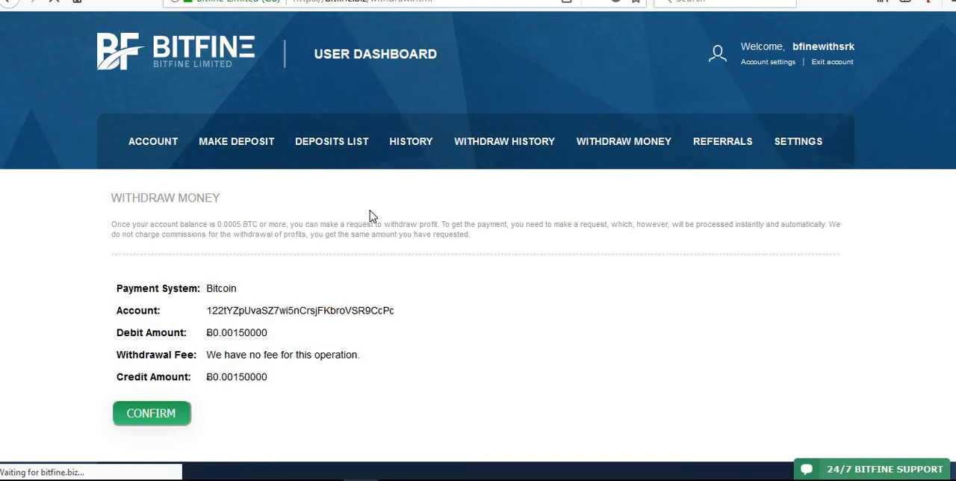
left_click(151, 413)
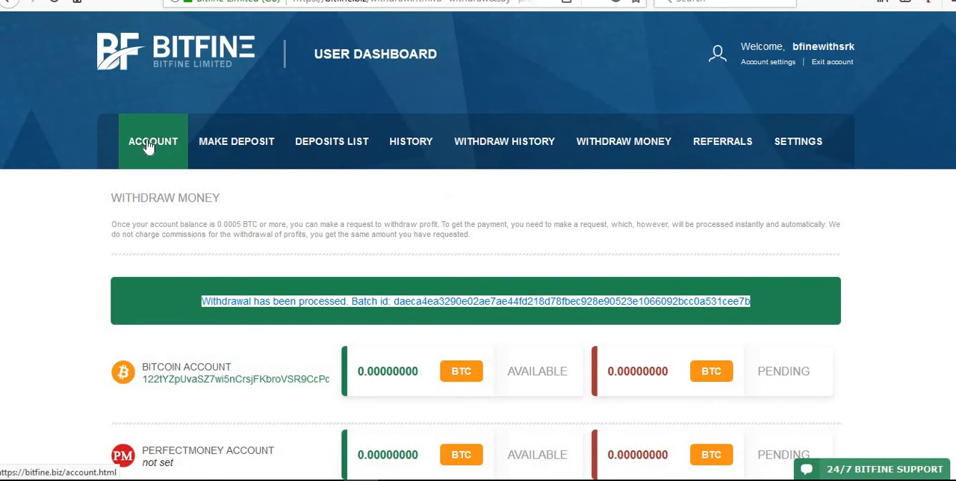
left_click(154, 141)
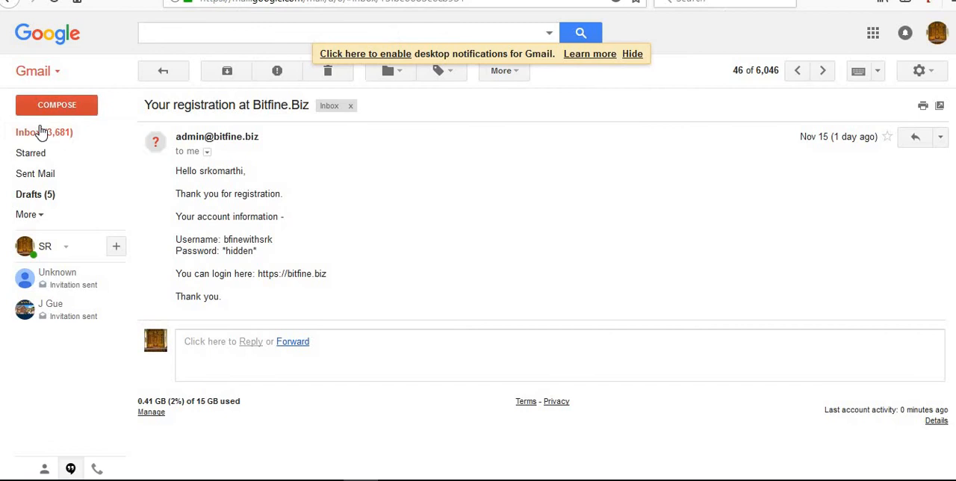
Step: Open the 'You received payment from Bitfine.Biz' email and highlight its confirmation text
left_click(29, 132)
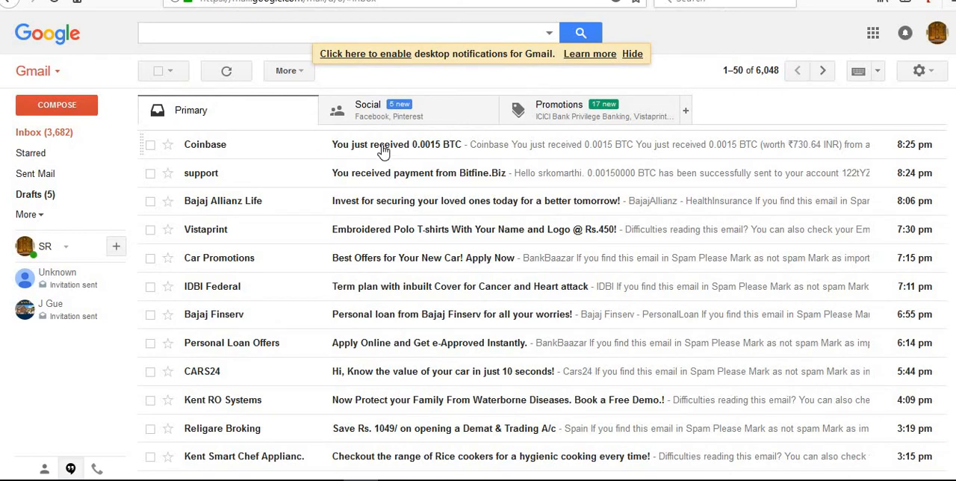
left_click(396, 145)
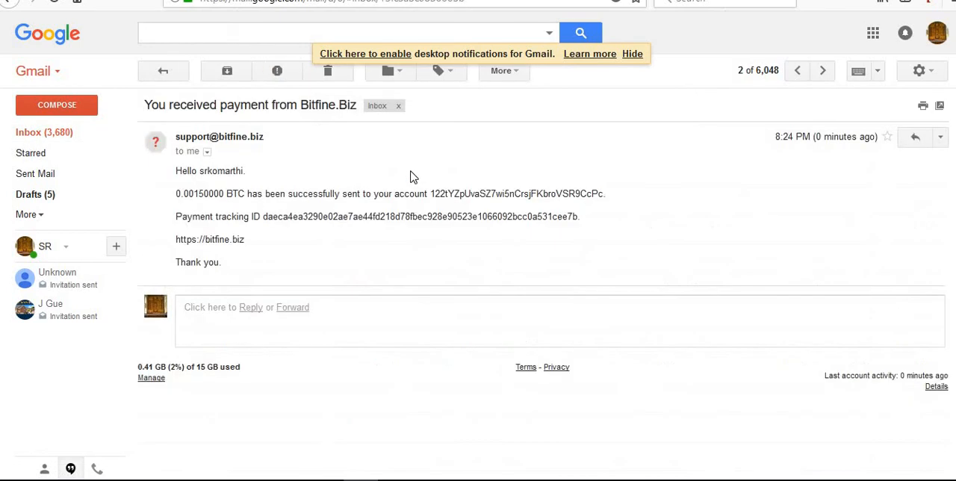
mouse_move(228, 133)
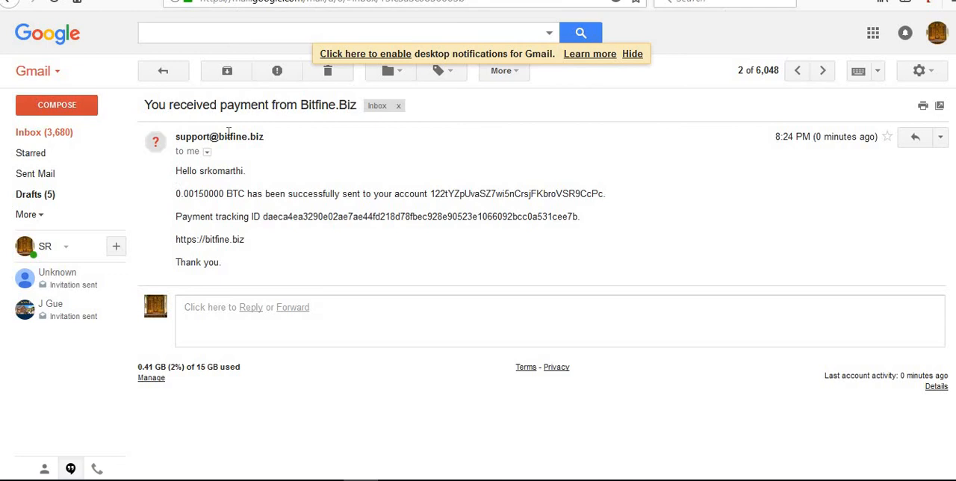
left_click_drag(175, 170, 244, 239)
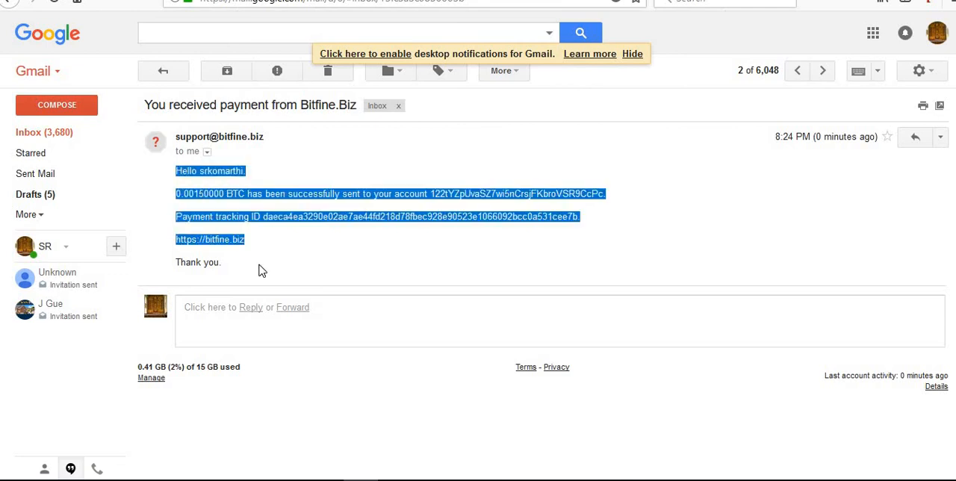
left_click(210, 239)
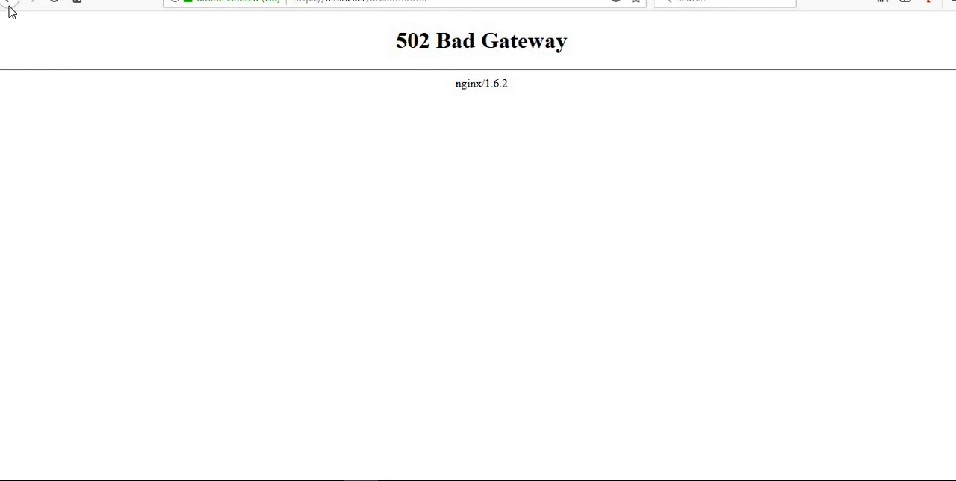
Step: Go back from the 502 Bad Gateway error to the withdrawal result page
left_click(54, 2)
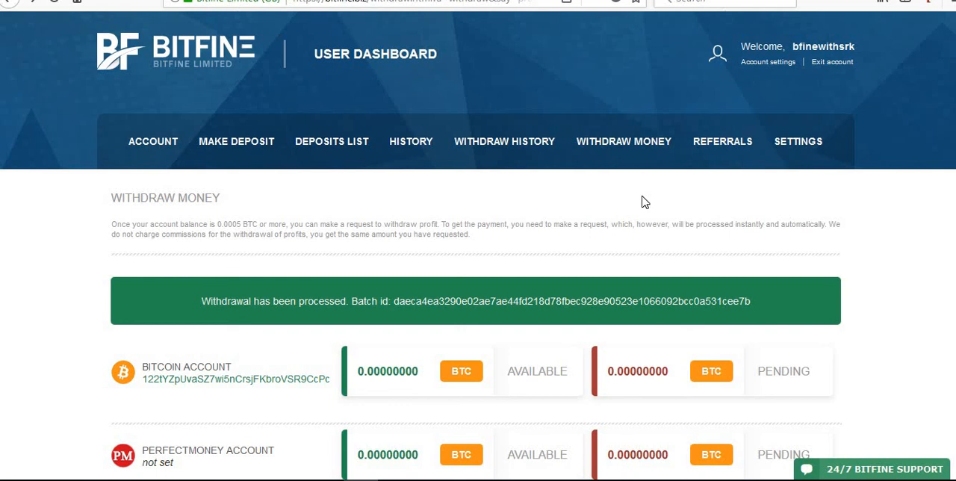
mouse_move(153, 141)
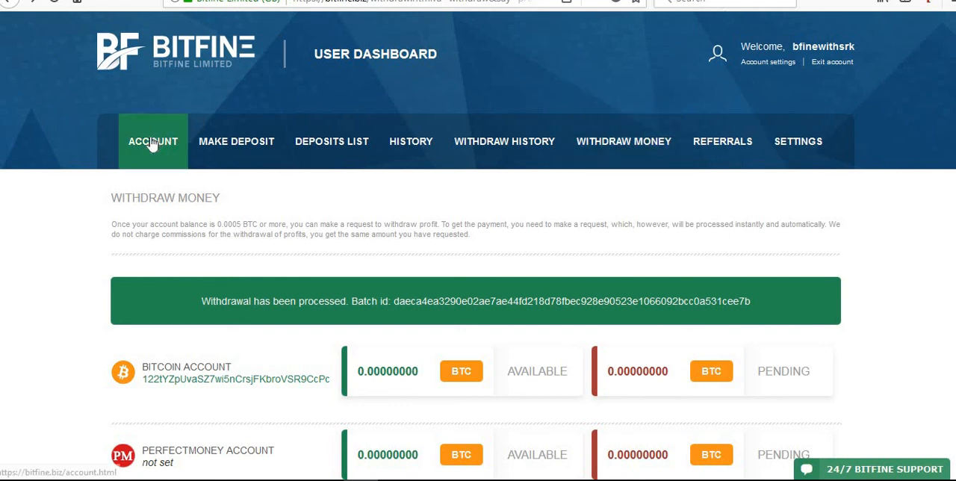
Step: Open the account overview and highlight the 0.00150000 Total Withdrawn amount
left_click(153, 141)
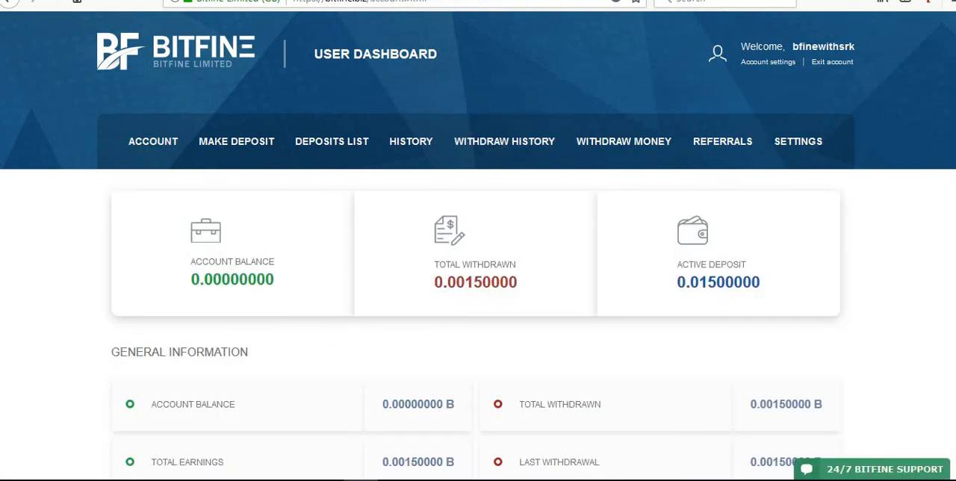
scroll("down", 3)
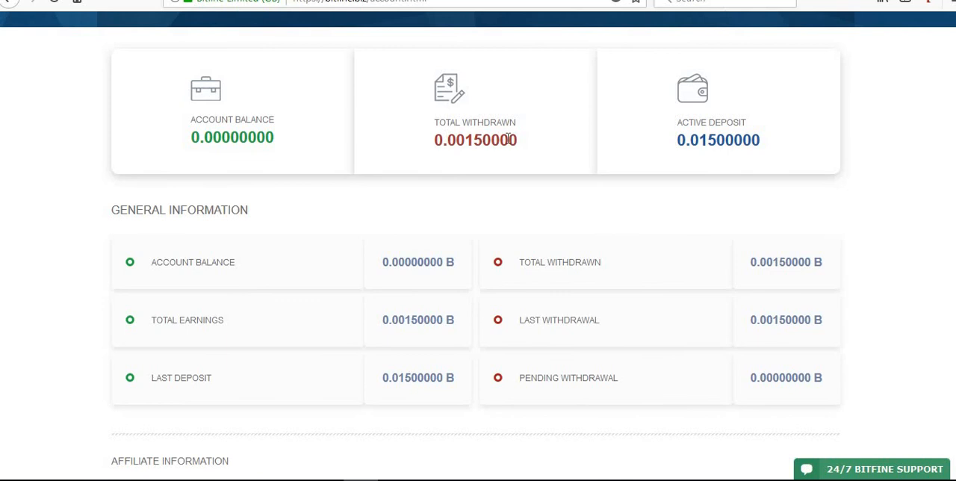
double_click(476, 140)
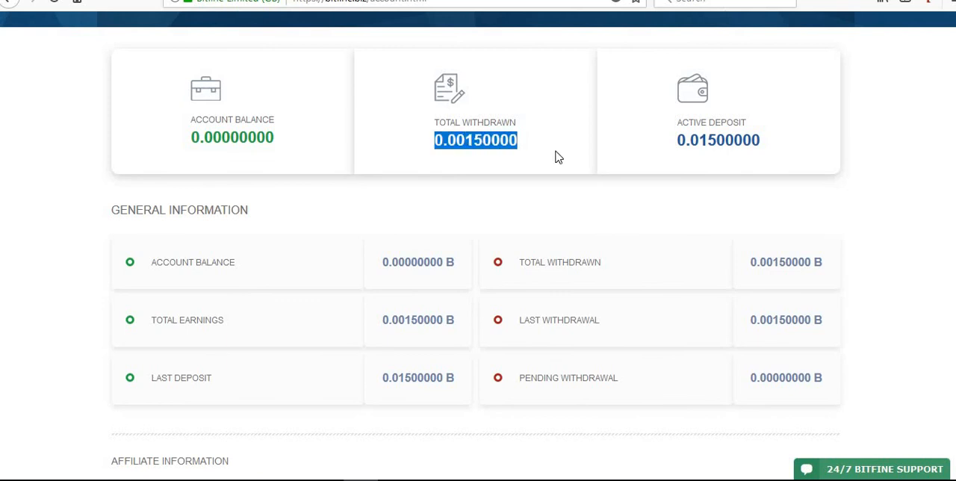
scroll("down", 3)
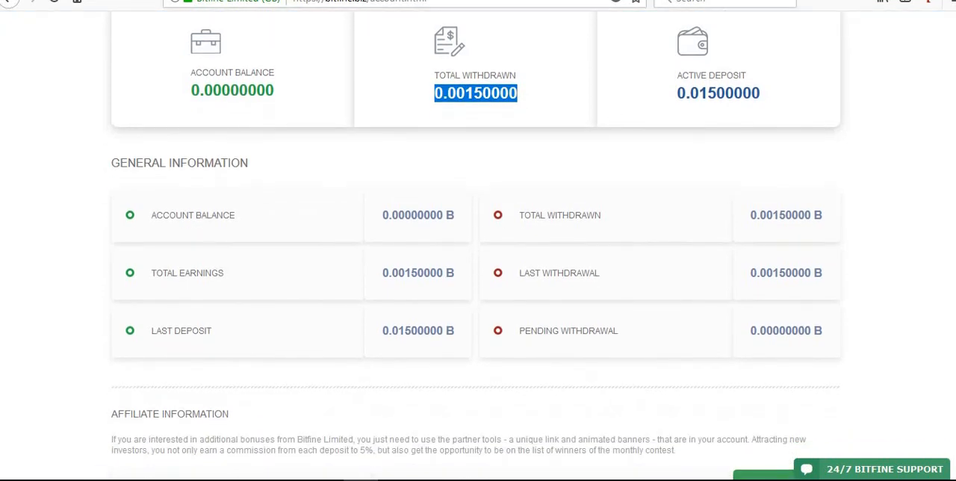
scroll("down", 3)
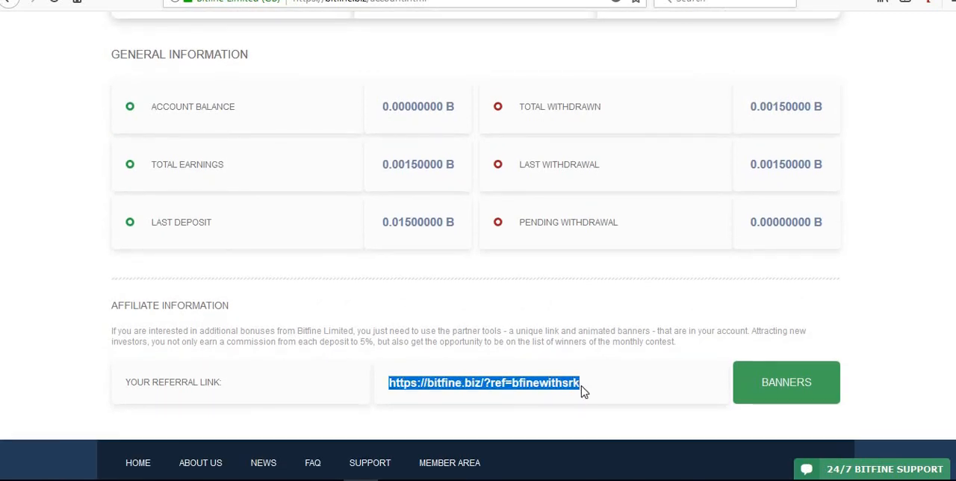
mouse_move(940, 282)
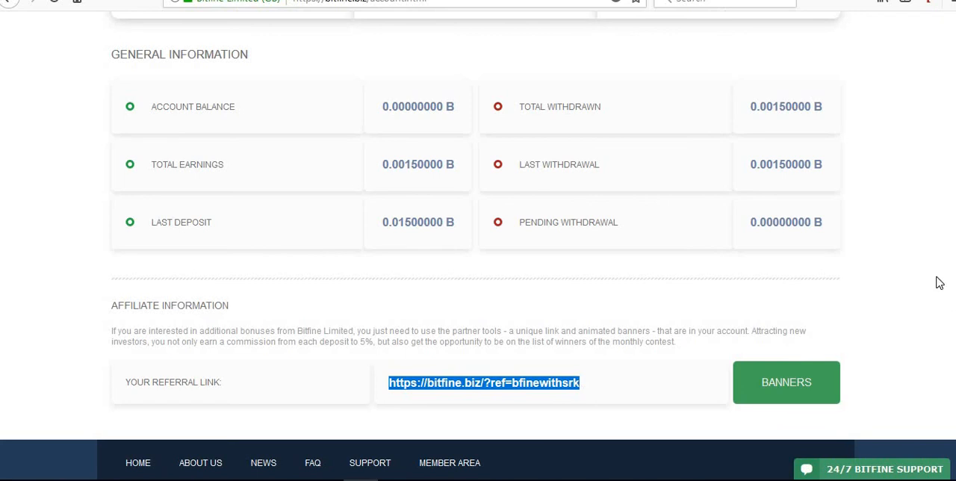
scroll("up", 3)
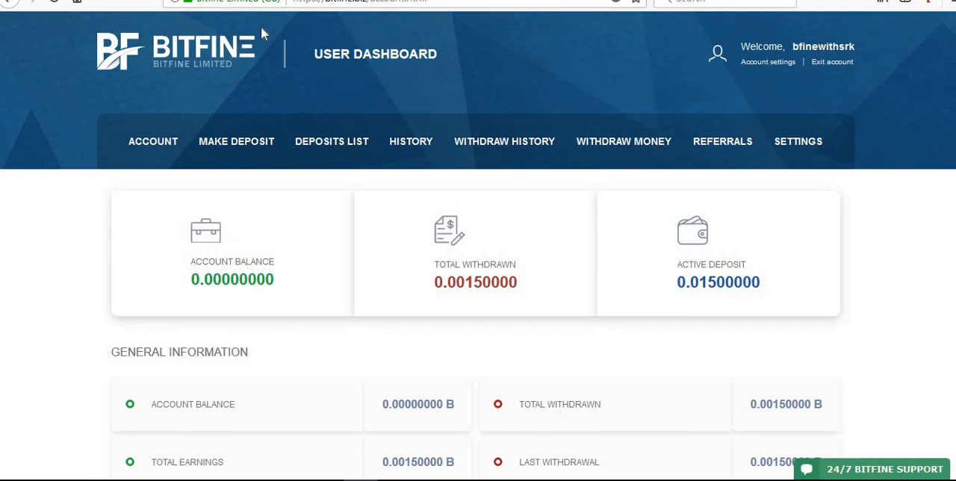
mouse_move(472, 46)
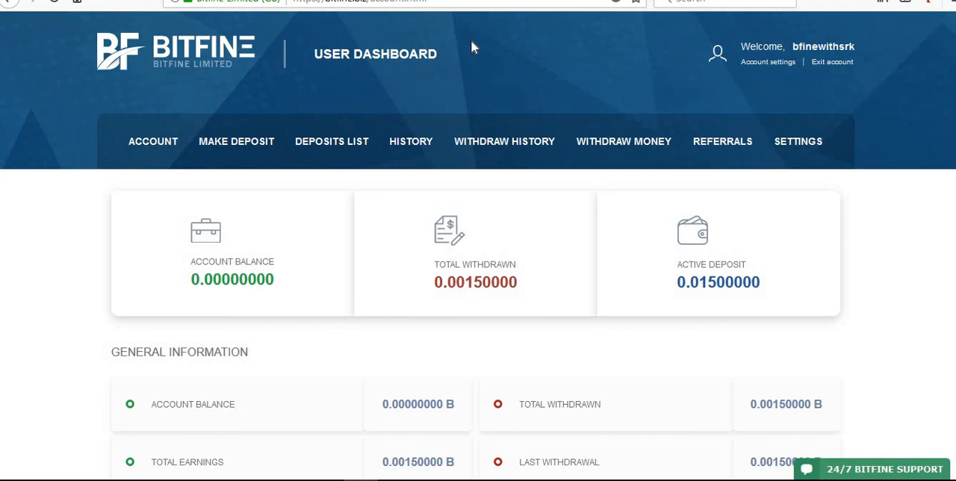
mouse_move(277, 121)
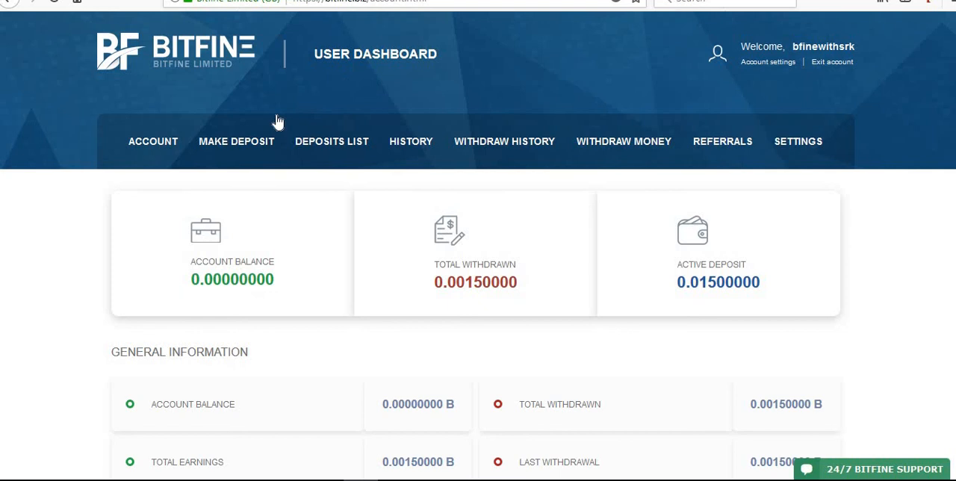
mouse_move(276, 123)
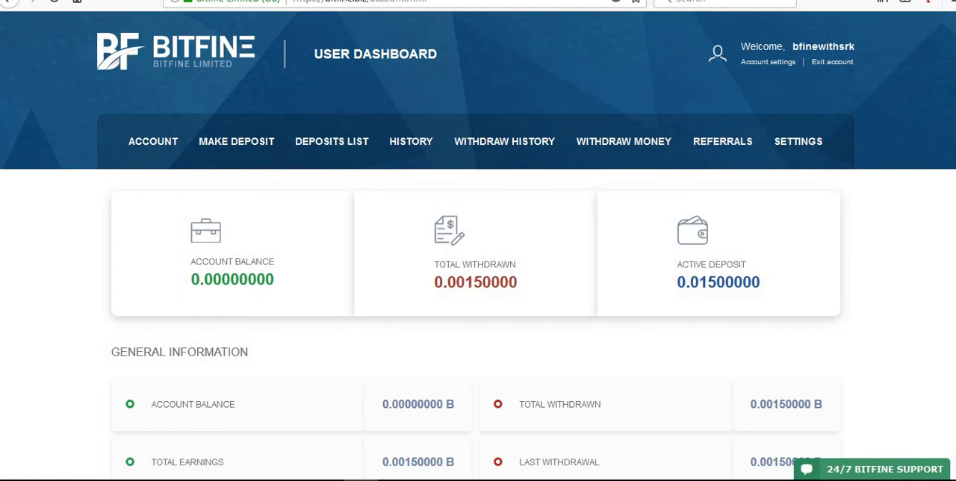